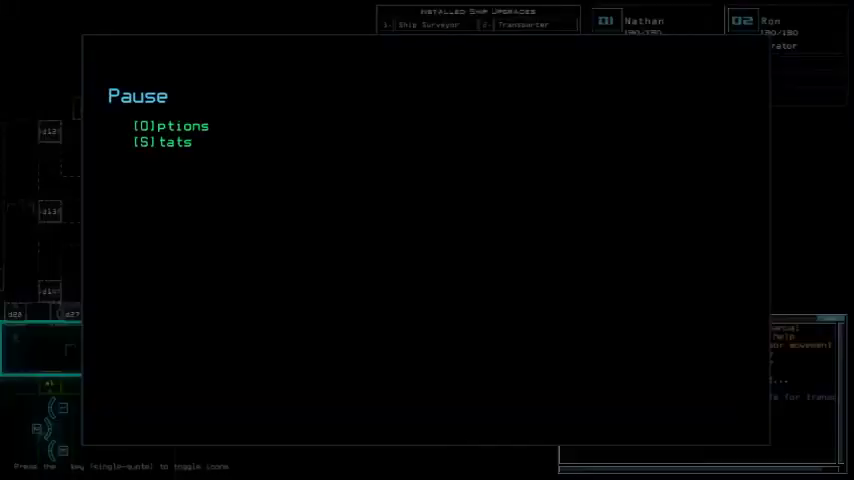
Step: Open Options from the Pause menu to show volume, background and debug settings
key("o")
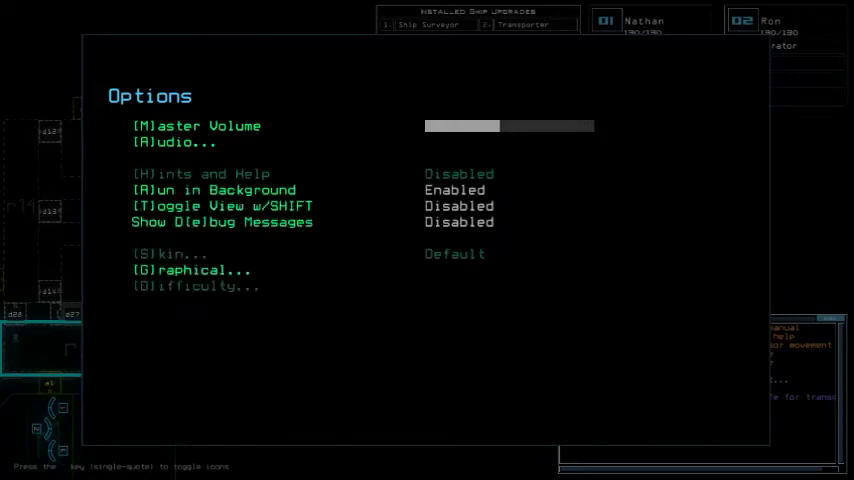
left_click(194, 270)
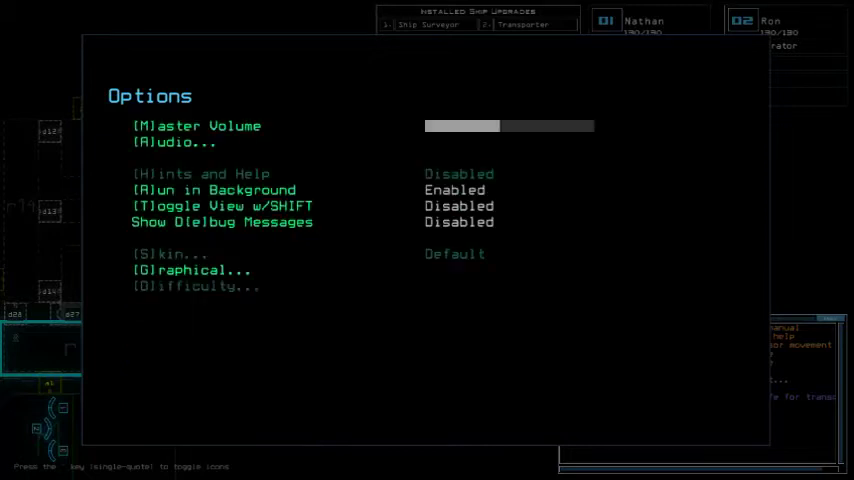
Step: Close Options, then close the alias list without saving
key("Escape")
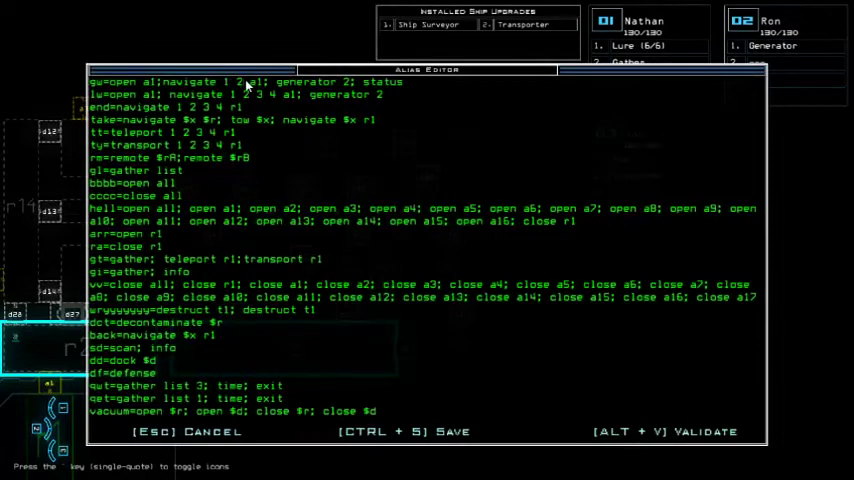
key("escape")
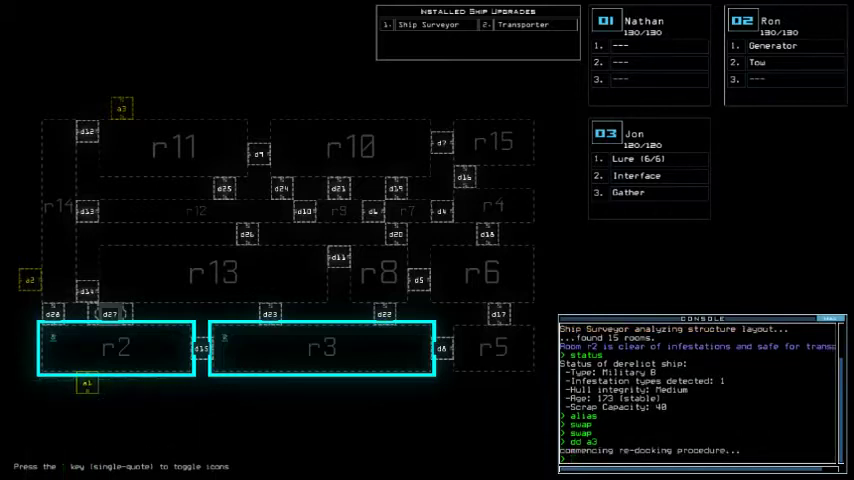
Step: Enter 'dd a2' to re-dock the boarding ship at airlock a2
key("Return")
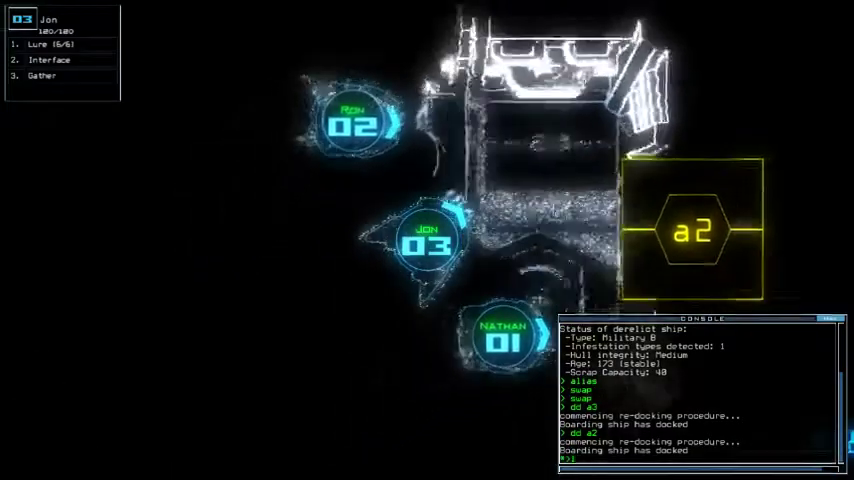
left_click(37, 44)
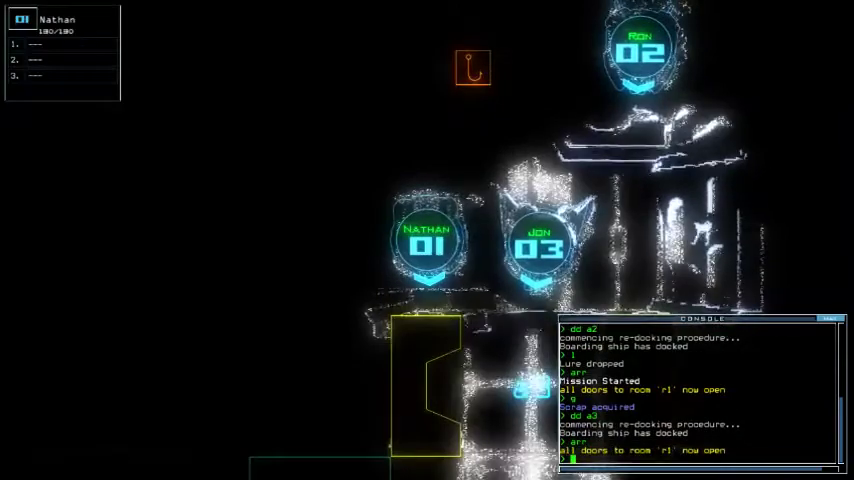
Step: Dock at airlock a3 with 'dd a3' and open the doors into room r1
left_click(538, 243)
type("n 3 d13")
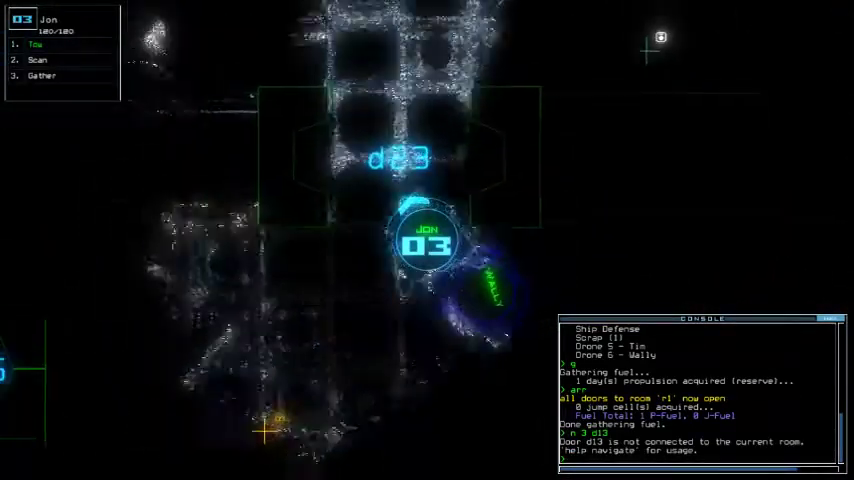
left_click(37, 60)
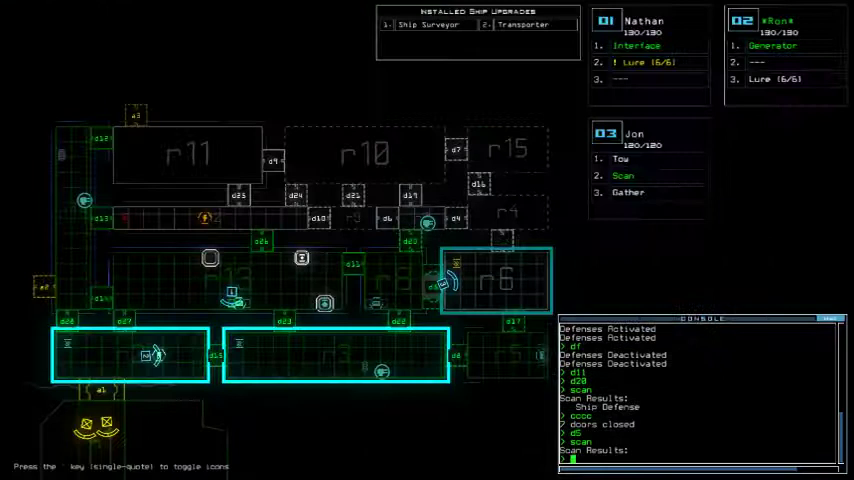
Step: Submit the console commands to seal doors with 'cccc', open d5 and scan
key("Return")
type("d10")
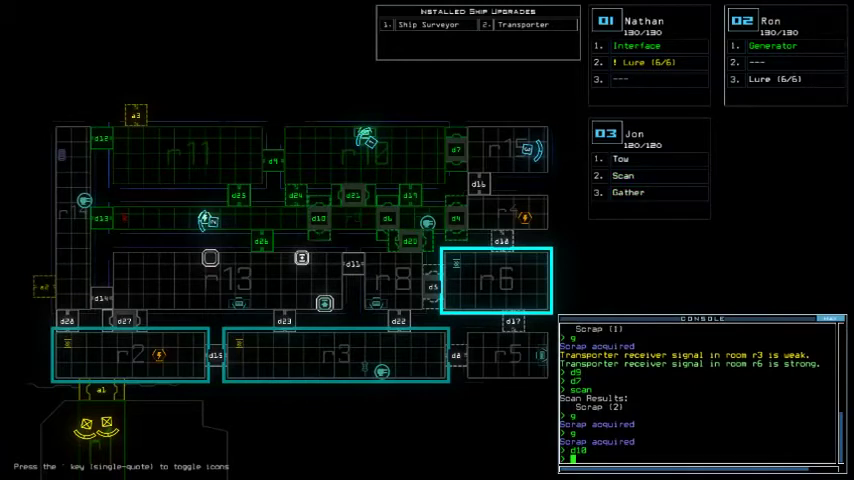
Step: Recall all drones with 'm all', depart, and dismiss the 1085 score summary
type("m all")
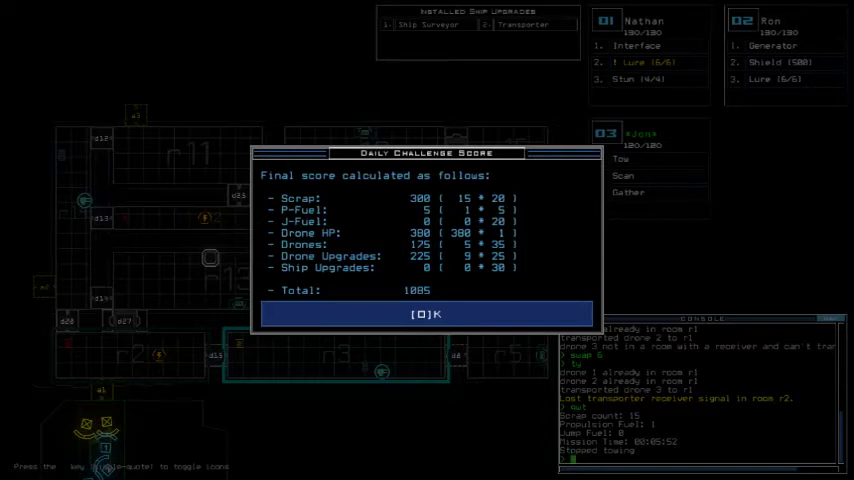
left_click(426, 314)
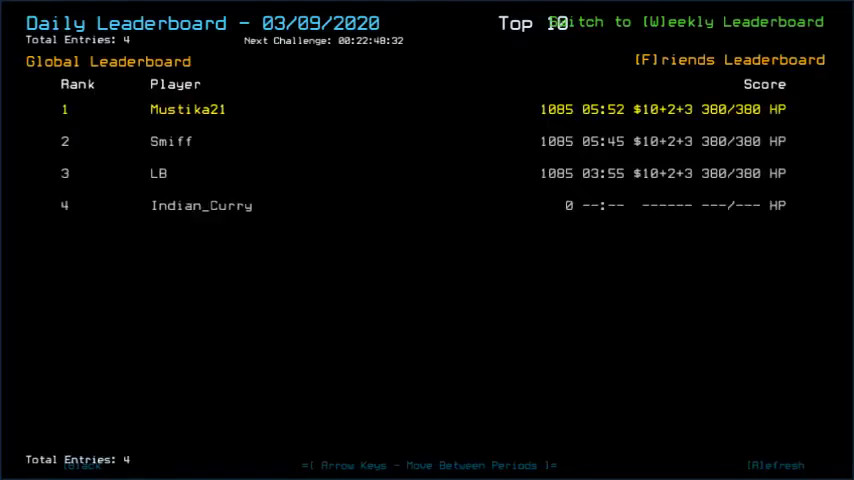